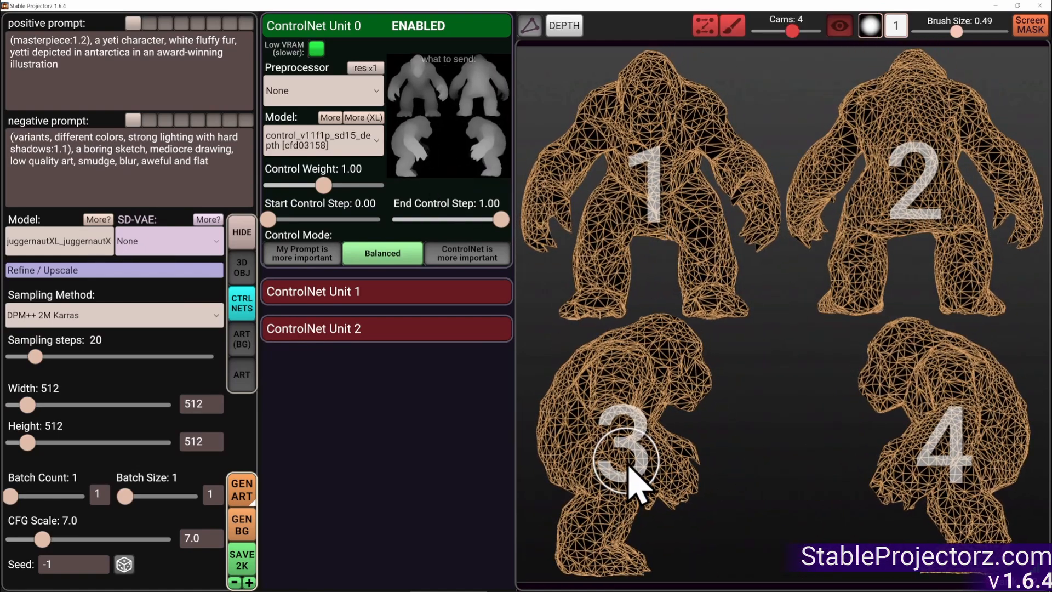
Enable a second ControlNet unit with CLIP-ViT-H (IPAdapter) yeti reference and start generating fur textures
{"action": "left_click", "coordinate": [563, 25]}
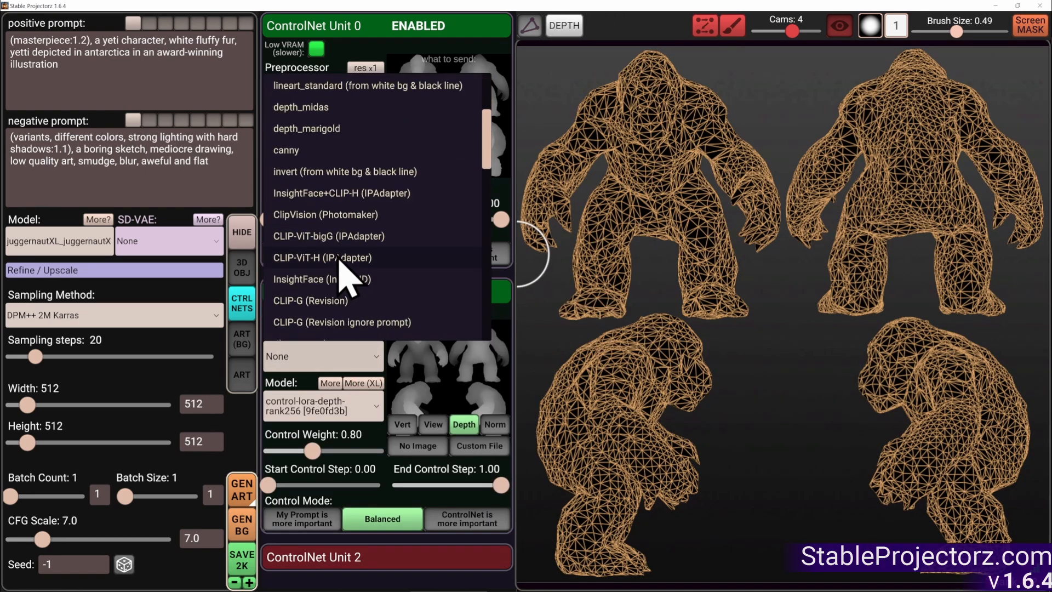
{"action": "left_click", "coordinate": [322, 256]}
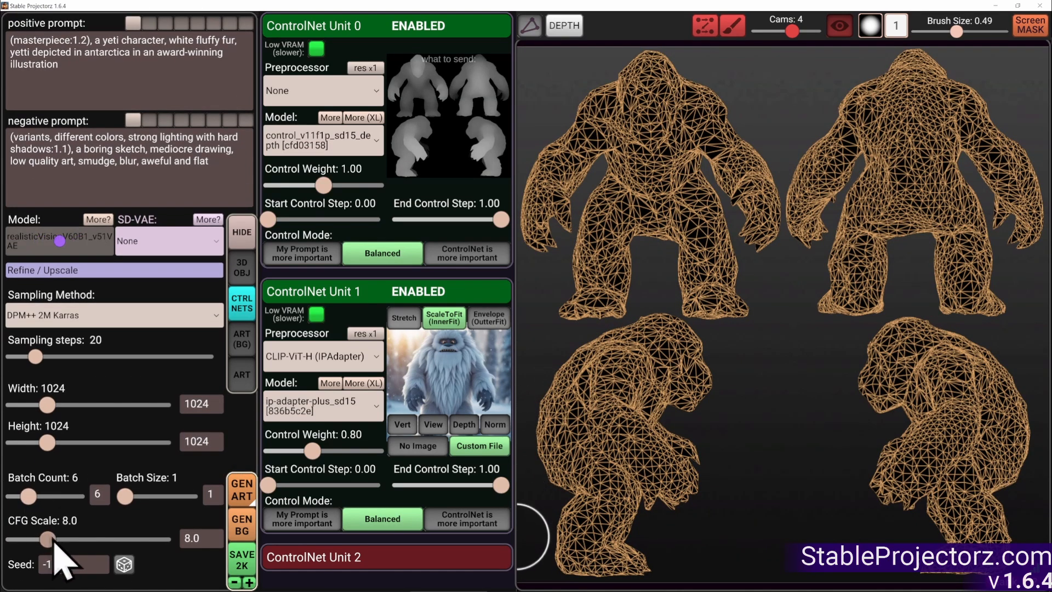
{"action": "left_click", "coordinate": [241, 489]}
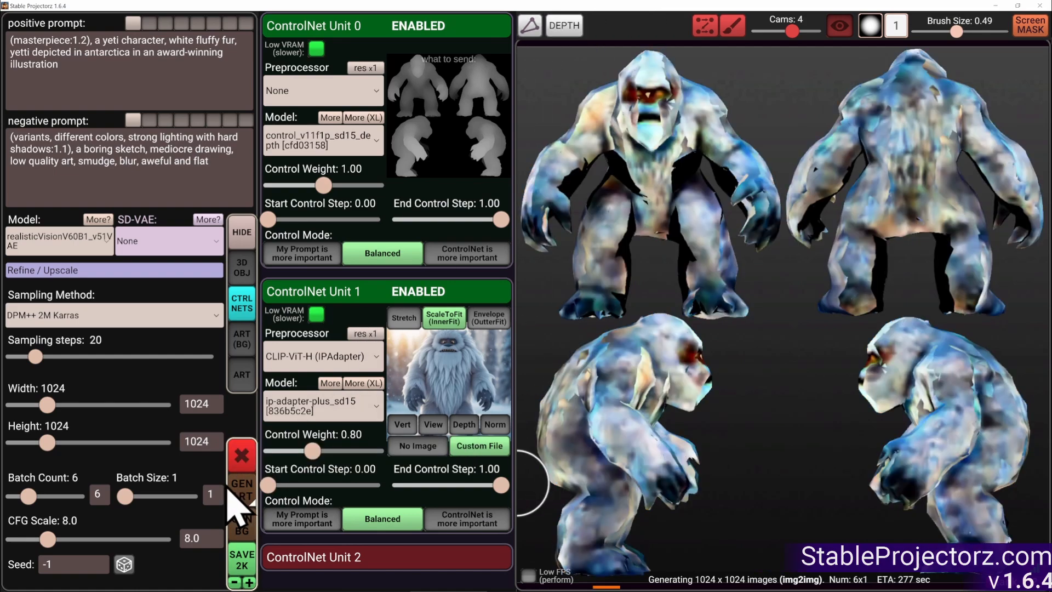
Apply the second-row right white-fur variant to the yeti model
{"action": "left_click", "coordinate": [241, 375]}
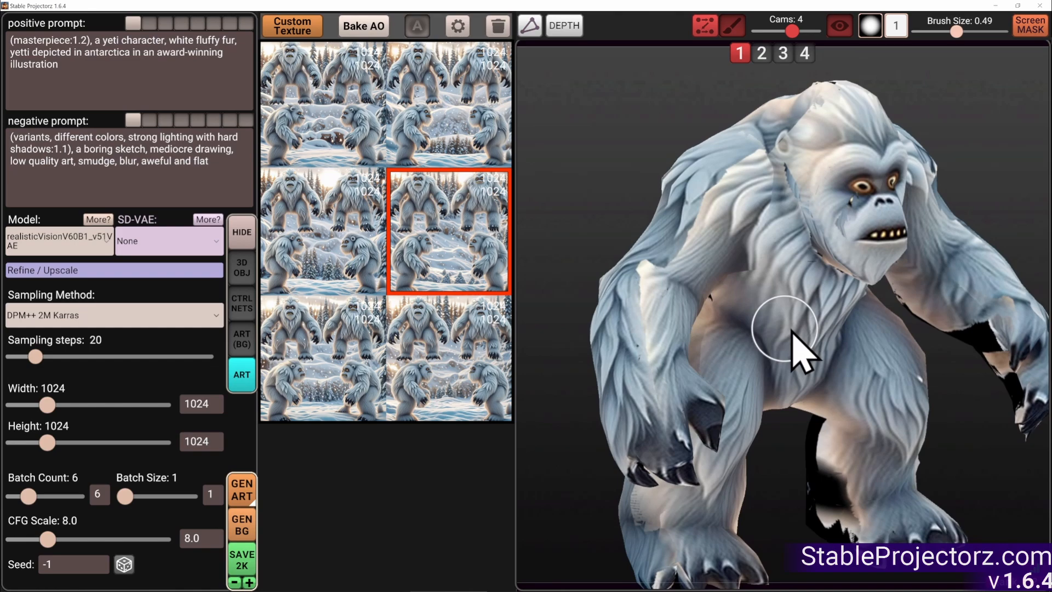
Brush camera 3's fur onto the arm and camera 2's fur onto the torso at low opacity
{"action": "left_click_drag", "start_coordinate": [799, 342], "coordinate": [745, 373]}
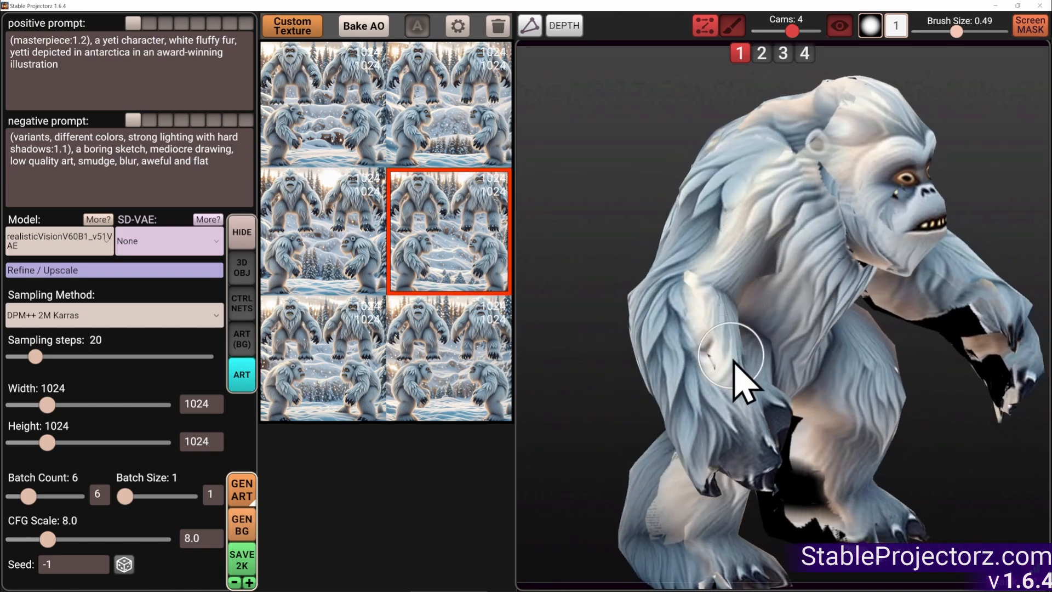
{"action": "left_click", "coordinate": [782, 53]}
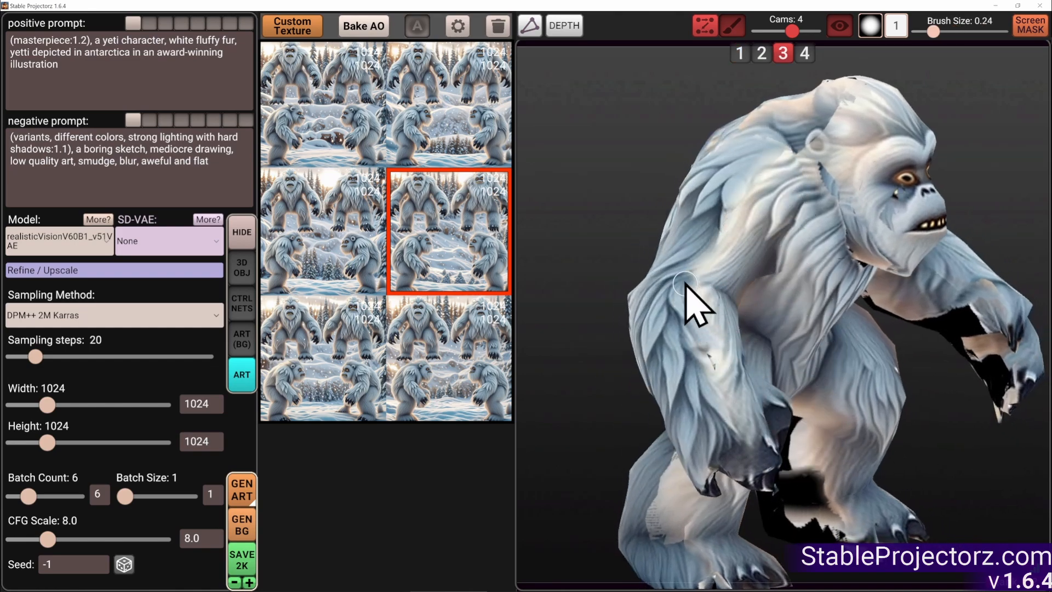
{"action": "left_click_drag", "start_coordinate": [933, 32], "coordinate": [956, 32]}
{"action": "type", "text": "0.2"}
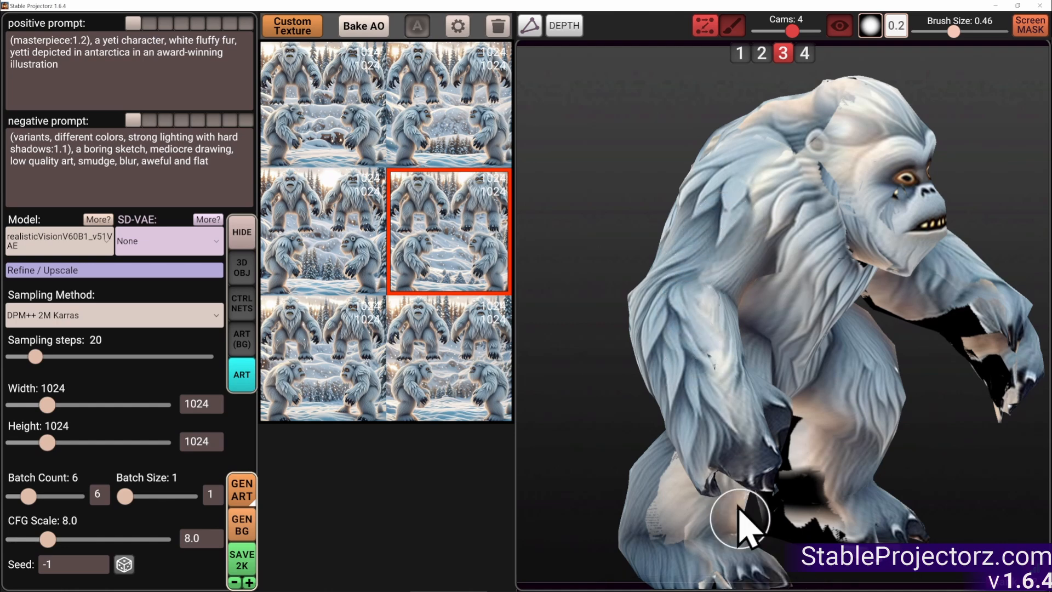
{"action": "mouse_move", "coordinate": [791, 155]}
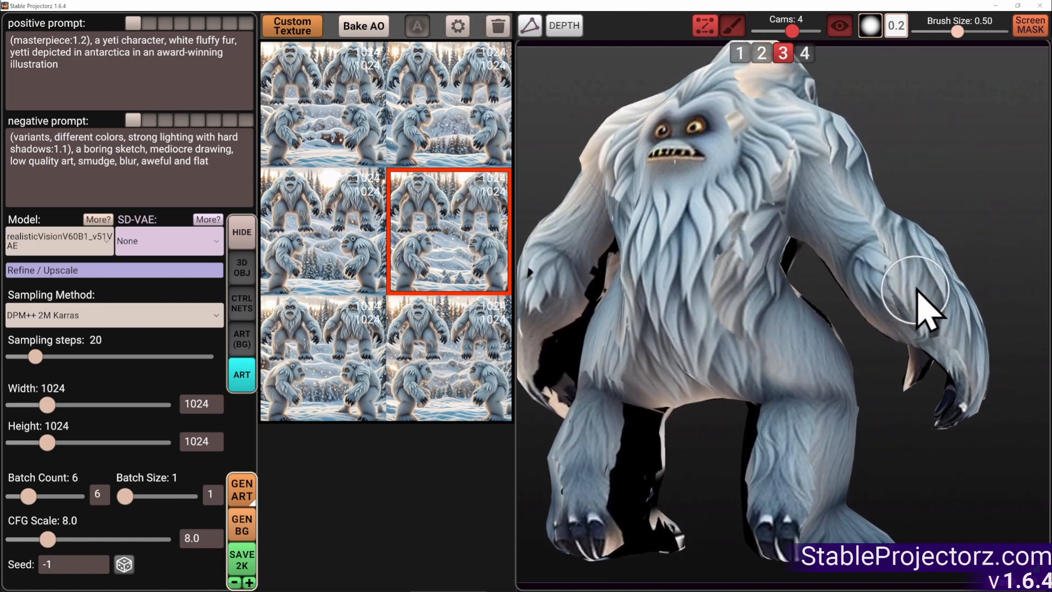
{"action": "left_click", "coordinate": [762, 52]}
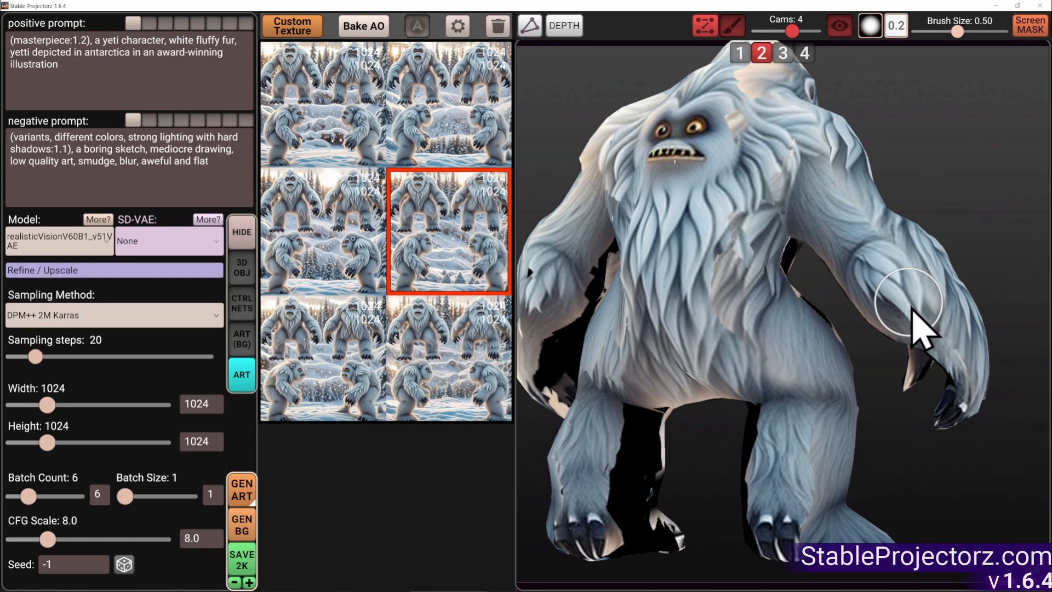
{"action": "mouse_move", "coordinate": [762, 269]}
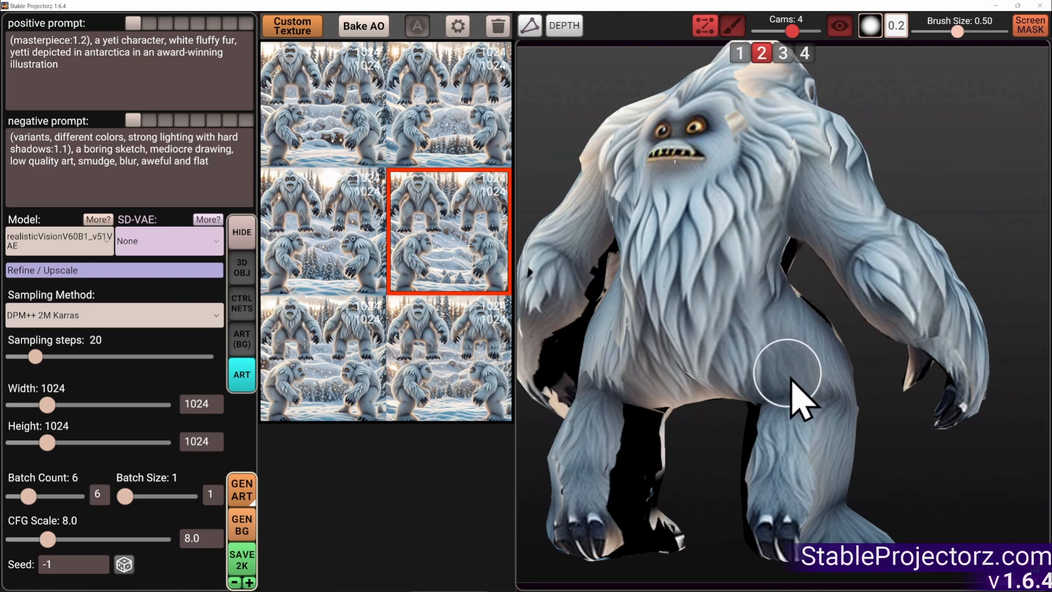
{"action": "left_click_drag", "start_coordinate": [802, 396], "coordinate": [755, 390]}
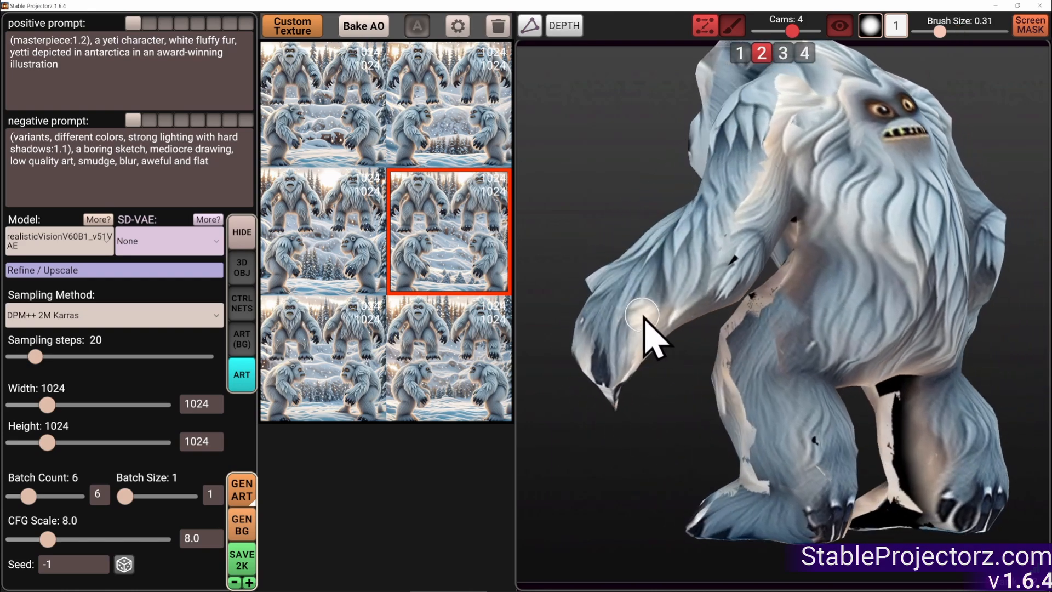
Brush camera 4's fur over the yeti's shoulders and side with a larger brush
{"action": "left_click", "coordinate": [804, 53]}
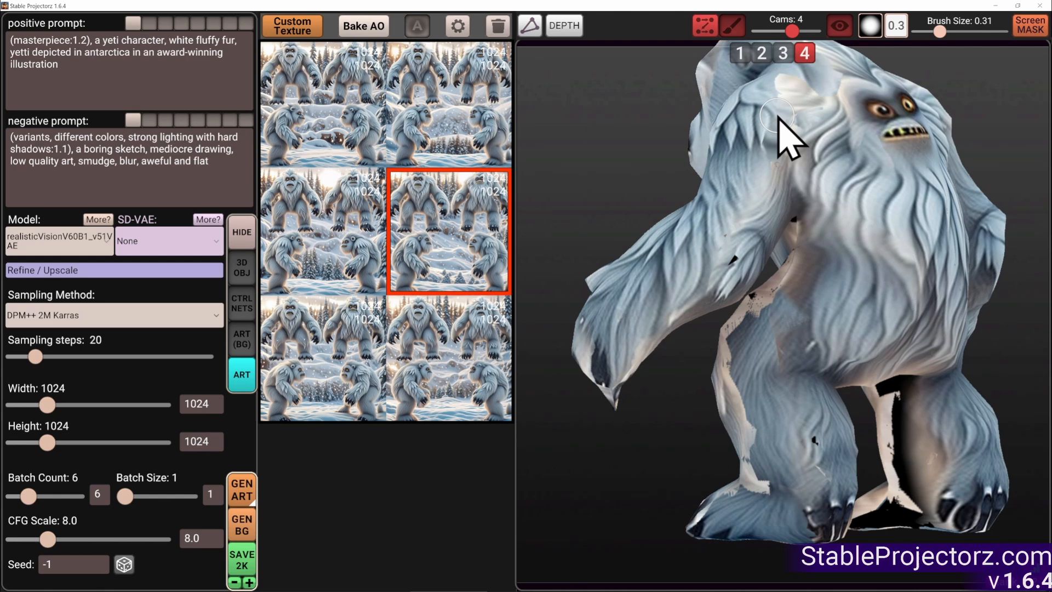
{"action": "mouse_move", "coordinate": [762, 238]}
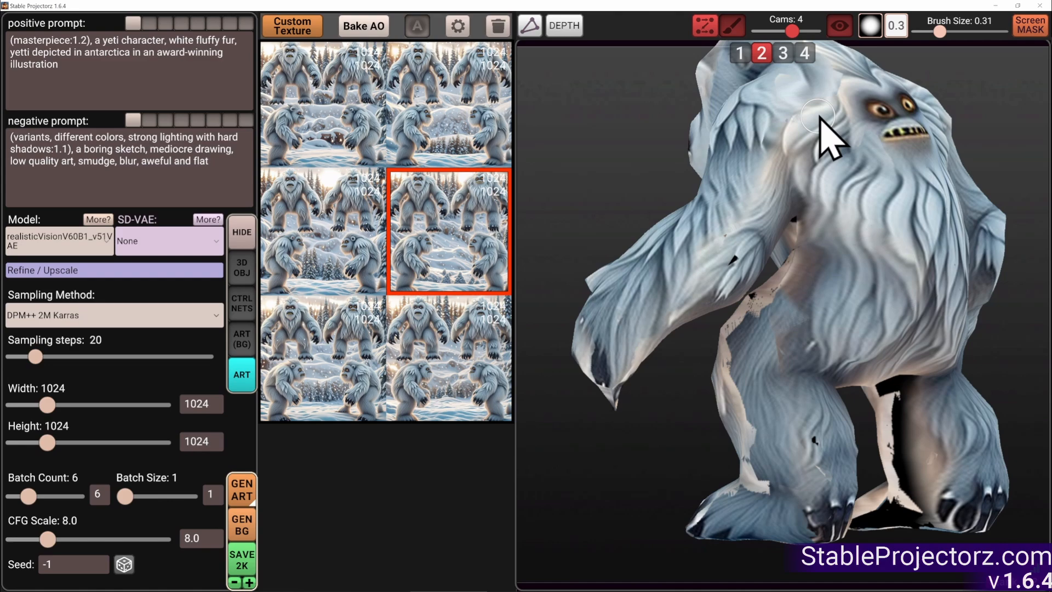
{"action": "left_click", "coordinate": [804, 52]}
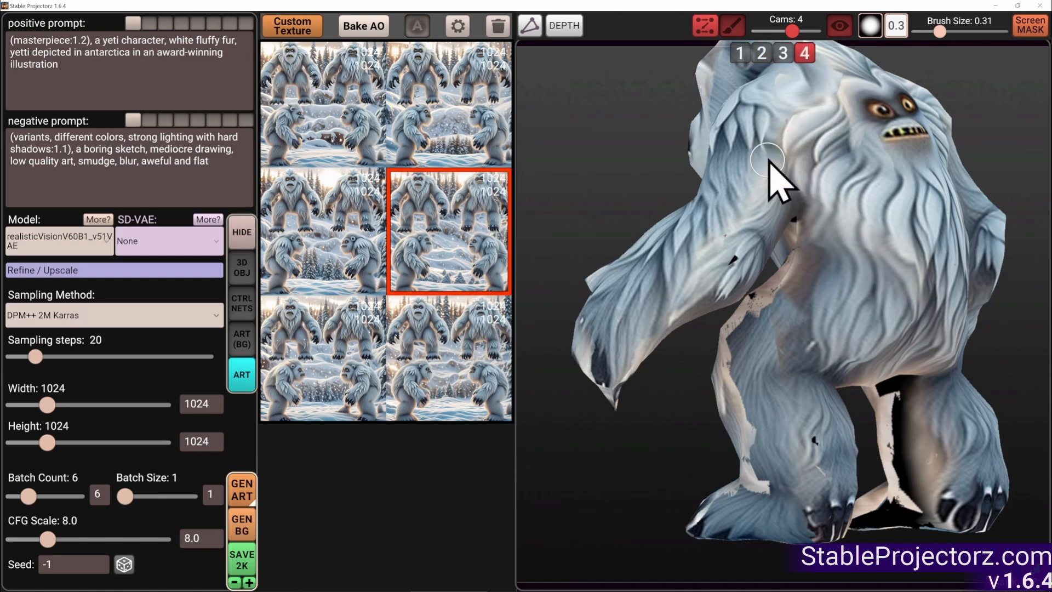
{"action": "left_click_drag", "start_coordinate": [947, 30], "coordinate": [961, 31]}
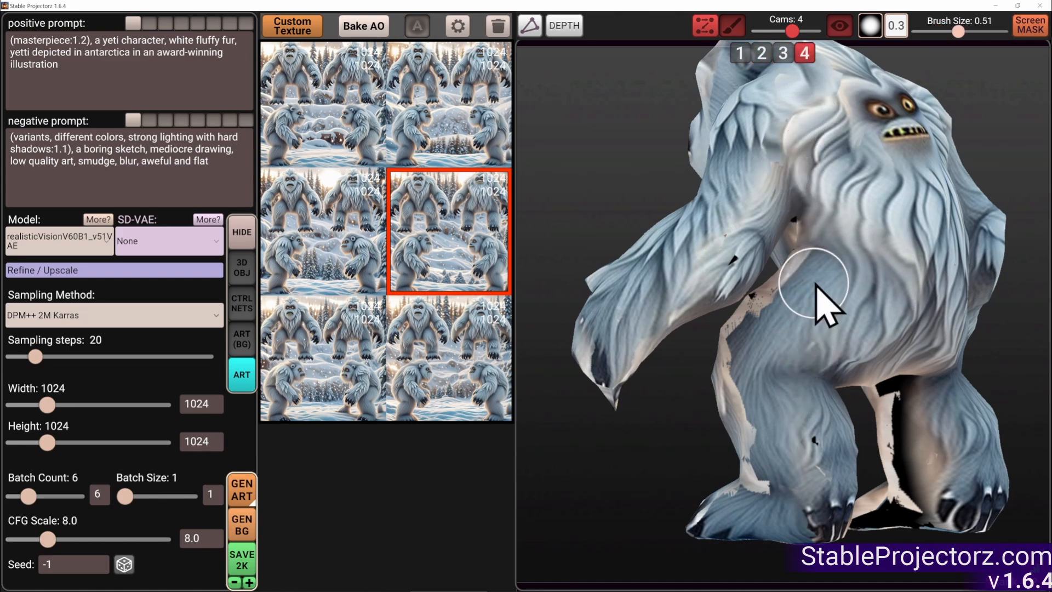
{"action": "left_click_drag", "start_coordinate": [815, 282], "coordinate": [853, 349]}
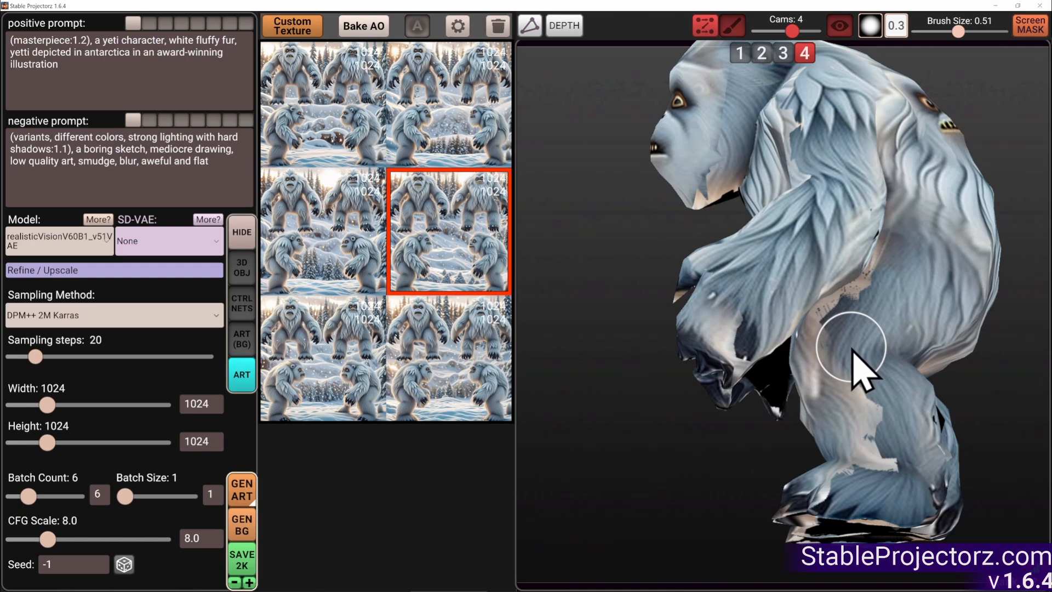
{"action": "left_click_drag", "start_coordinate": [853, 348], "coordinate": [803, 338]}
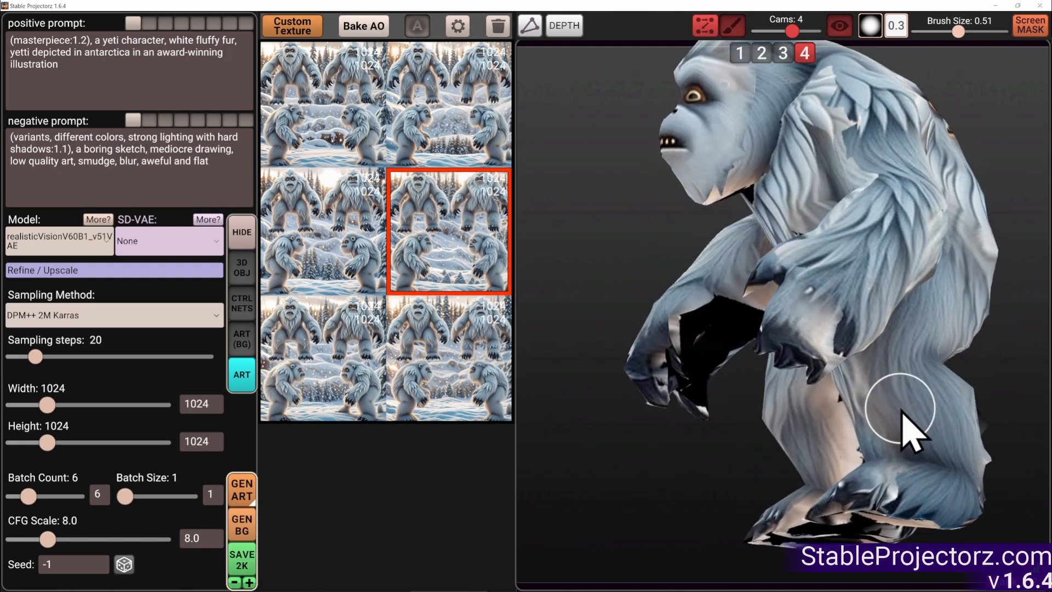
{"action": "left_click_drag", "start_coordinate": [913, 433], "coordinate": [886, 373]}
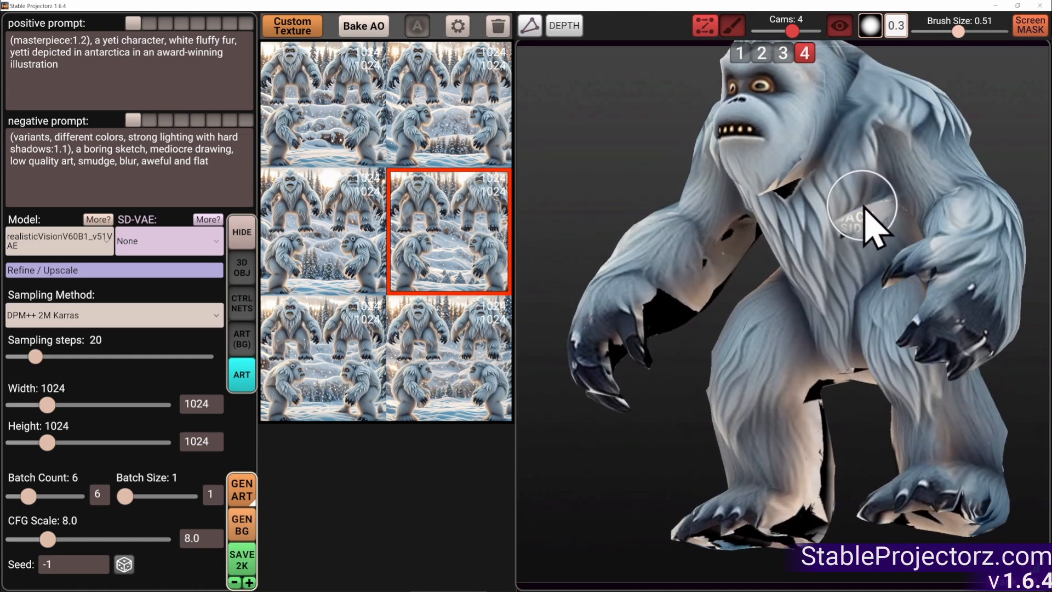
Blend camera 1's fur over the head, then switch to camera 2 for the chest
{"action": "left_click", "coordinate": [739, 53]}
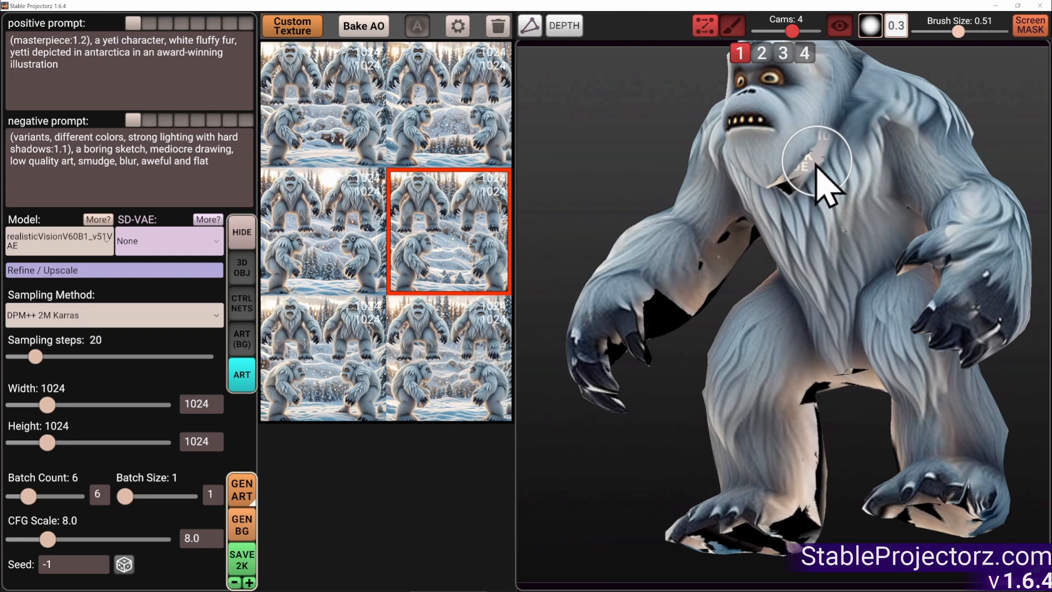
{"action": "left_click", "coordinate": [803, 53]}
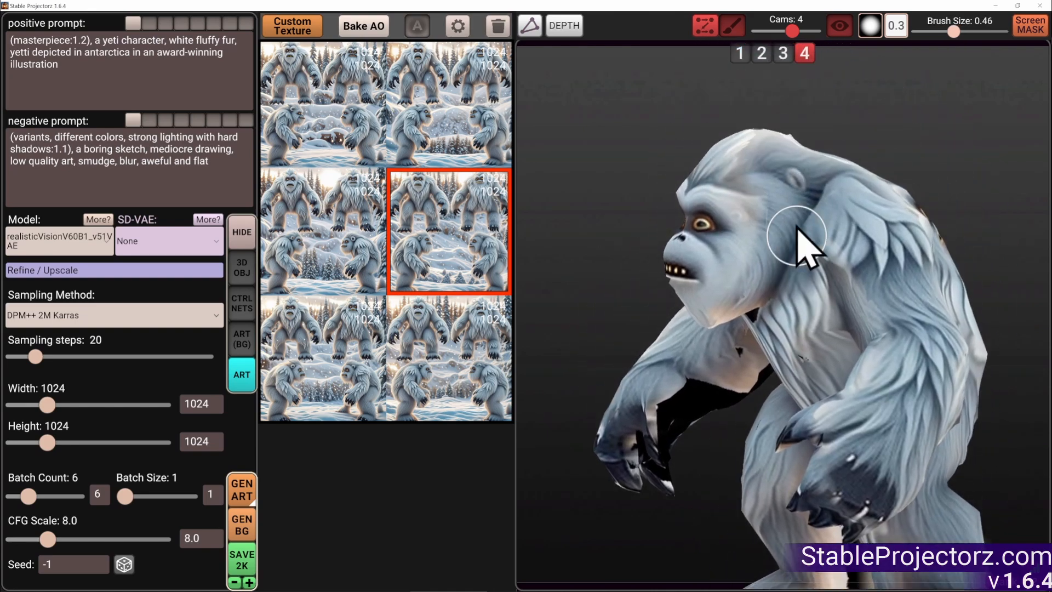
{"action": "left_click", "coordinate": [739, 52]}
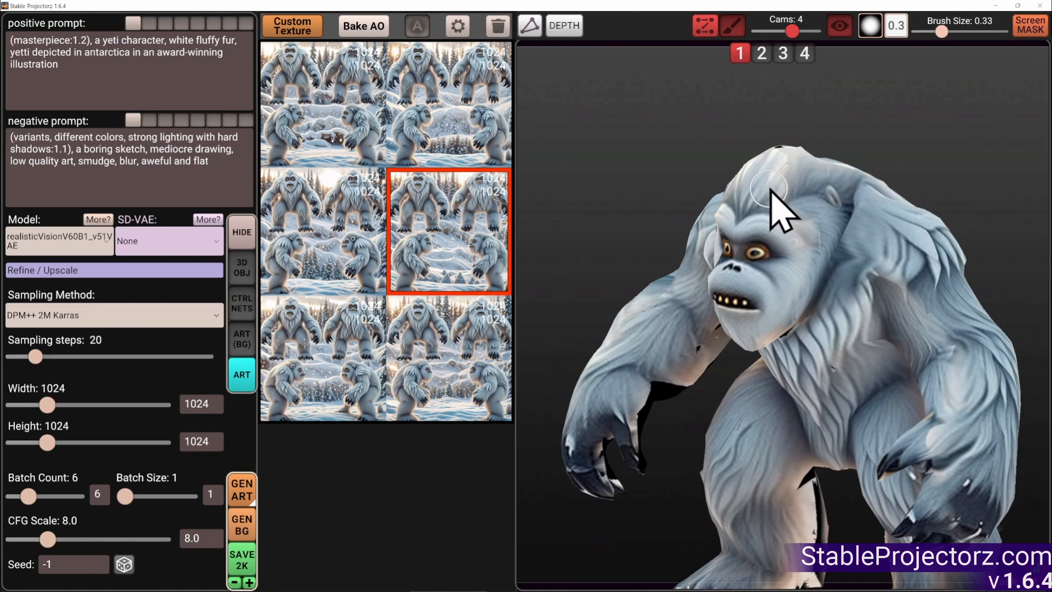
{"action": "left_click_drag", "start_coordinate": [778, 201], "coordinate": [866, 175]}
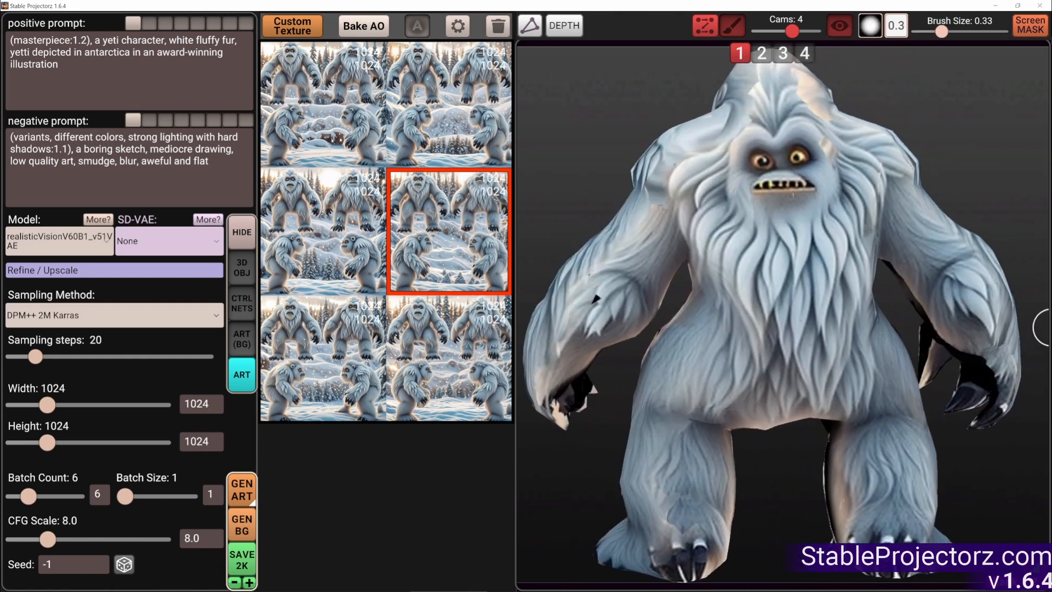
{"action": "left_click", "coordinate": [762, 52]}
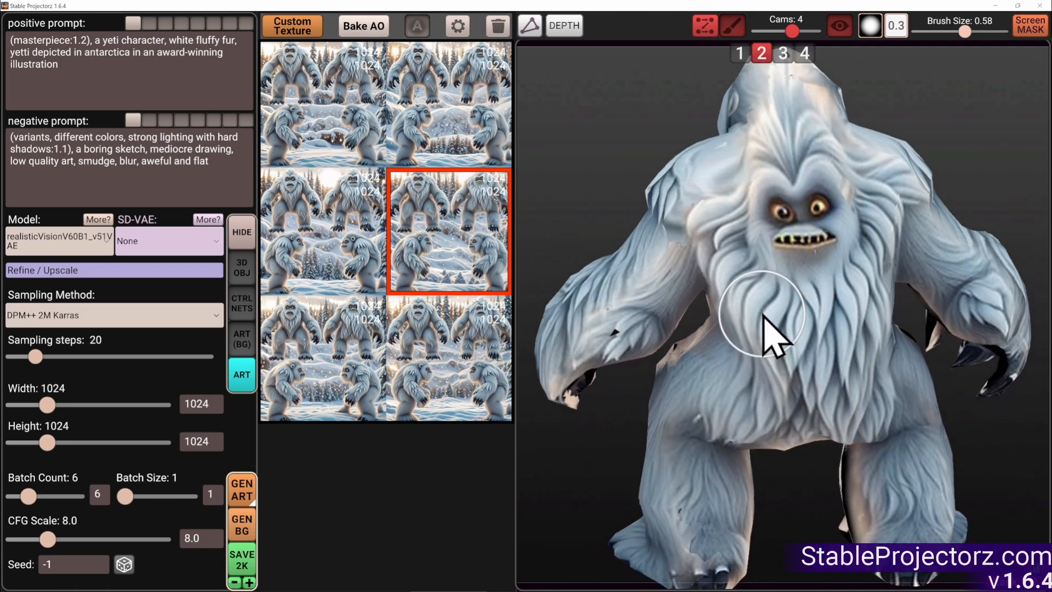
Turn off the reference image guidance before generating the back-view fur batch
{"action": "left_click", "coordinate": [241, 303]}
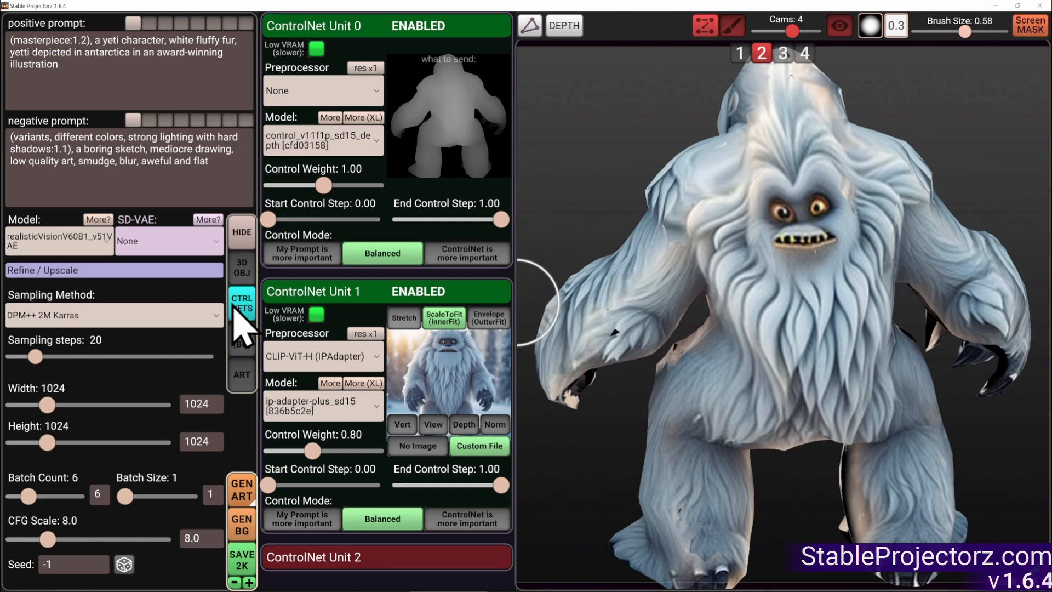
{"action": "left_click", "coordinate": [316, 291]}
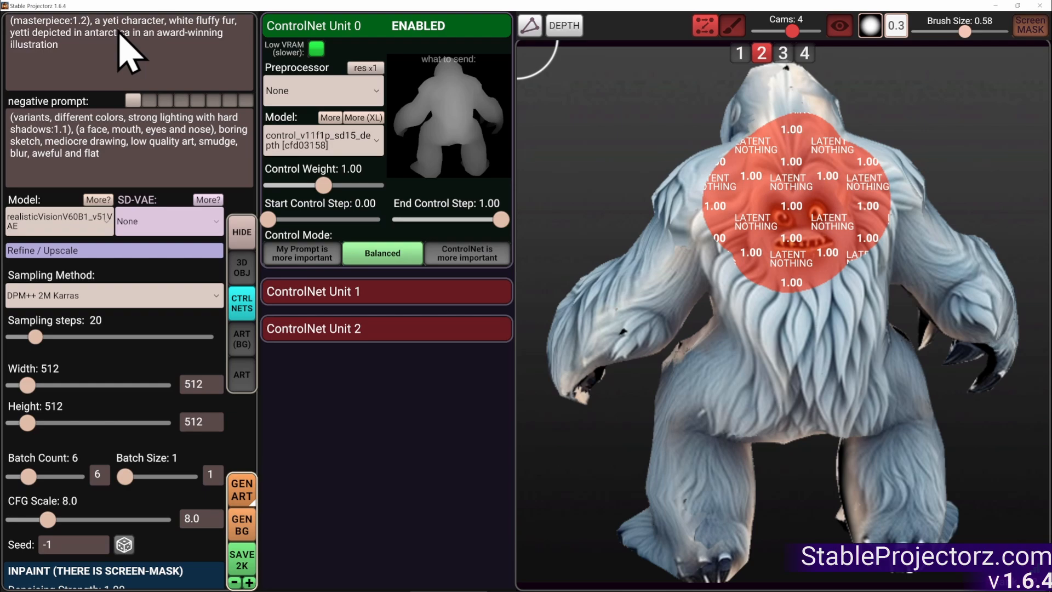
{"action": "scroll", "scroll_direction": "down", "scroll_amount": 3}
{"action": "type", "text": " a back of"}
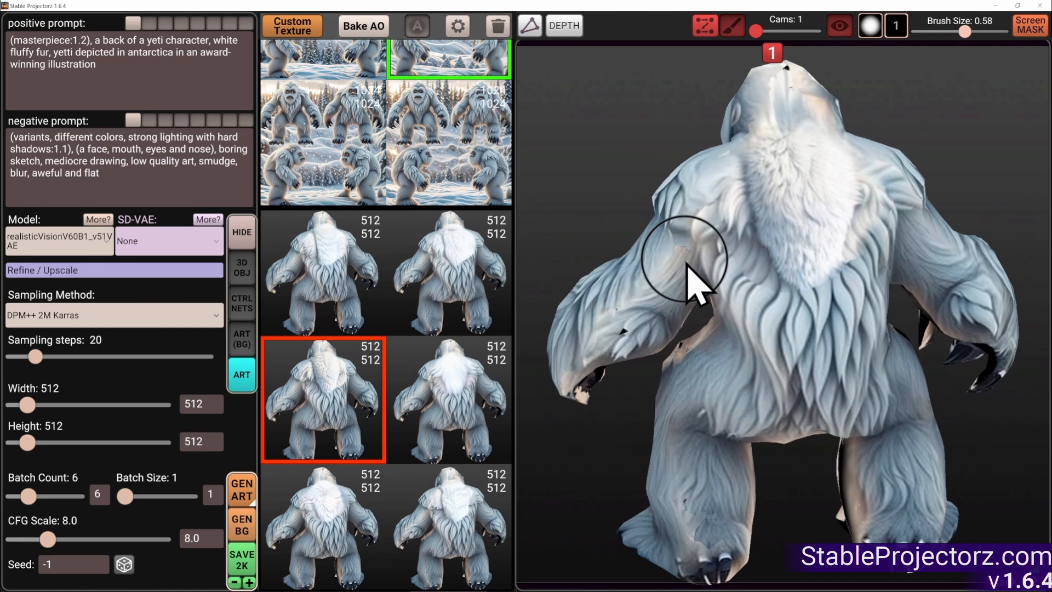
{"action": "mouse_move", "coordinate": [930, 205]}
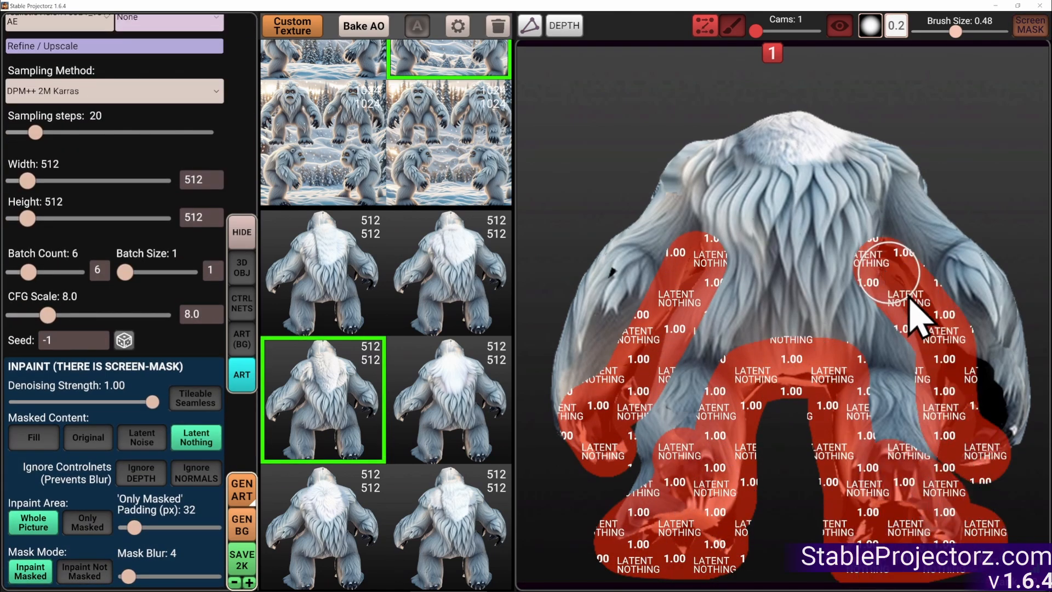
Generate fur for the masked underside from below and orbit to inspect the result
{"action": "left_click", "coordinate": [241, 489]}
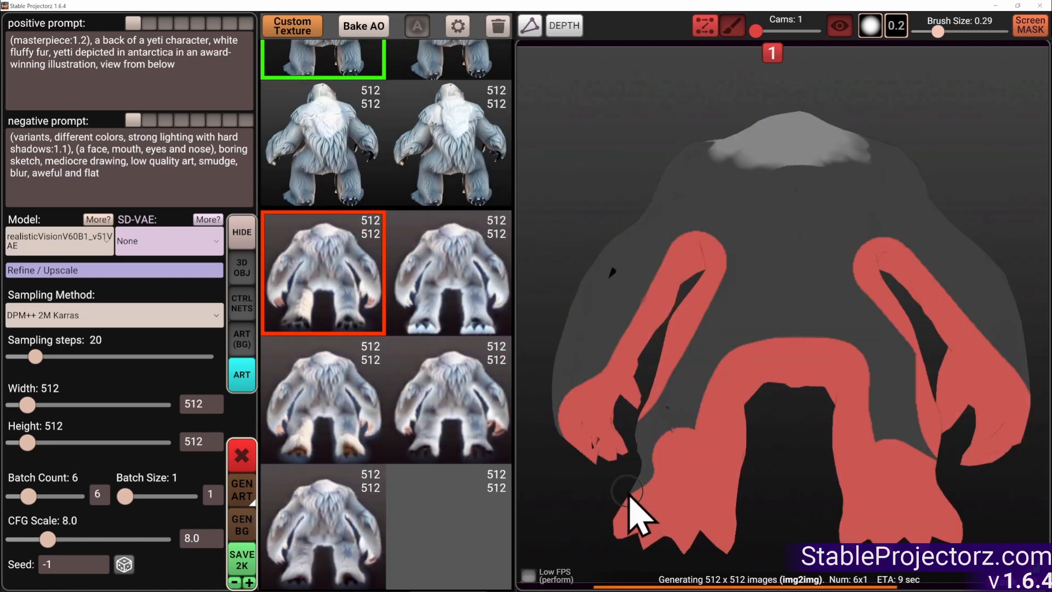
{"action": "left_click_drag", "start_coordinate": [632, 496], "coordinate": [862, 342]}
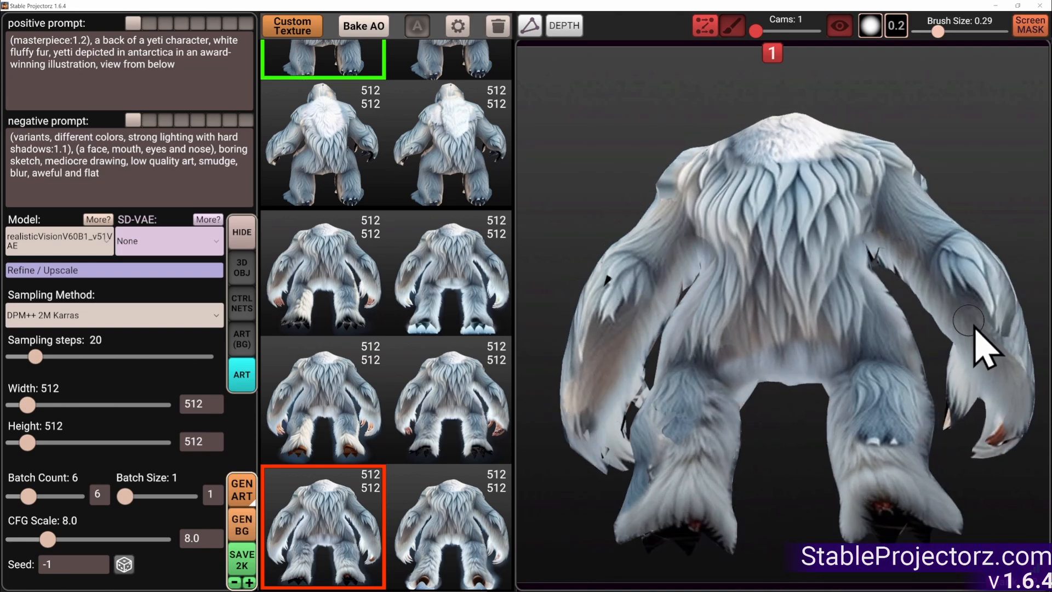
{"action": "mouse_move", "coordinate": [842, 372]}
{"action": "type", "text": "1"}
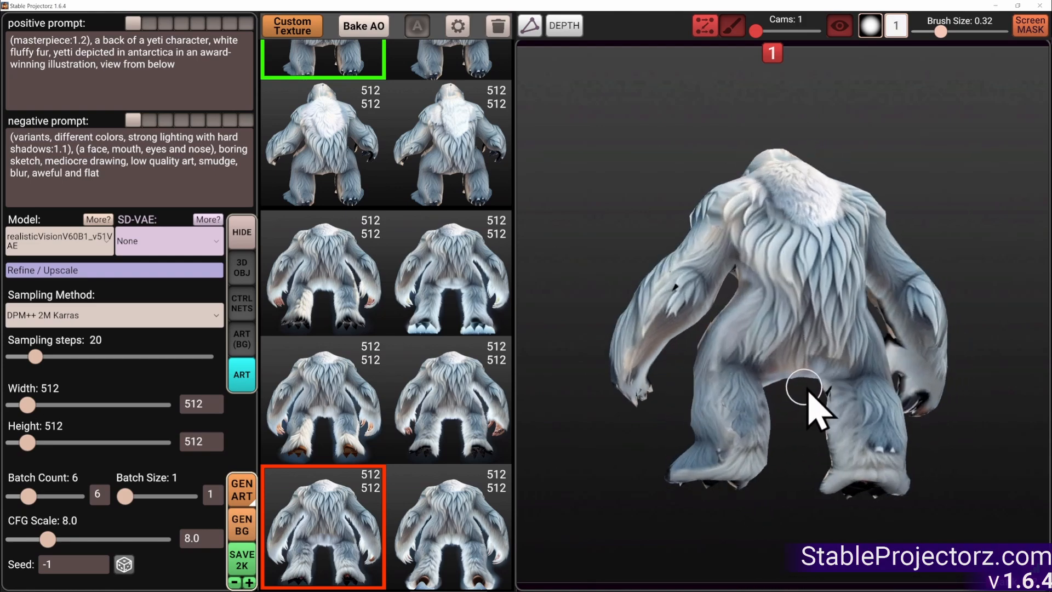
{"action": "left_click_drag", "start_coordinate": [819, 396], "coordinate": [799, 443]}
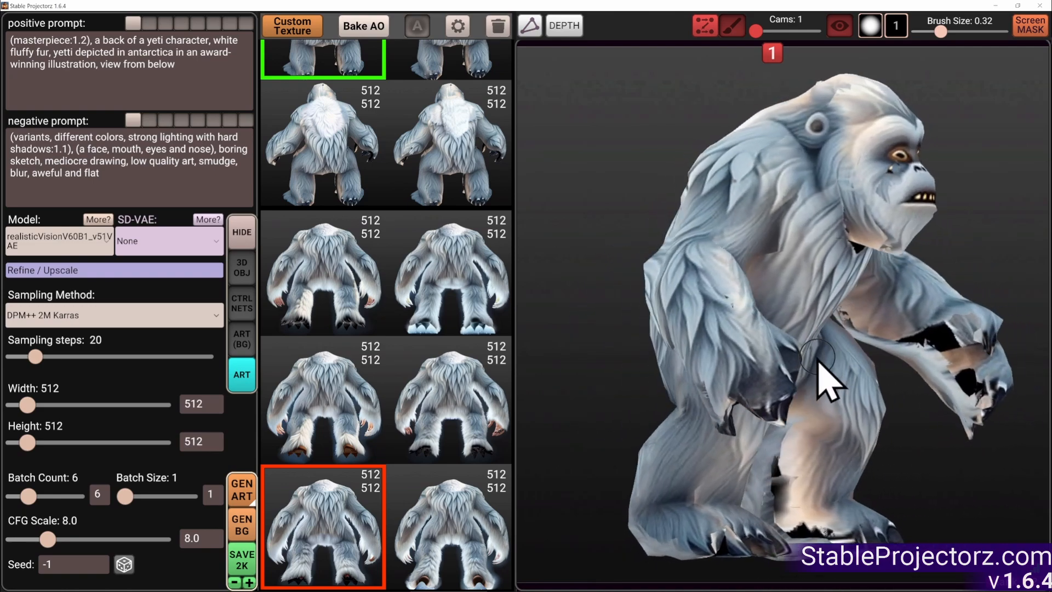
Delete the unselected images, then inpaint the masked arm and leg seams and pick a result
{"action": "left_click", "coordinate": [498, 25]}
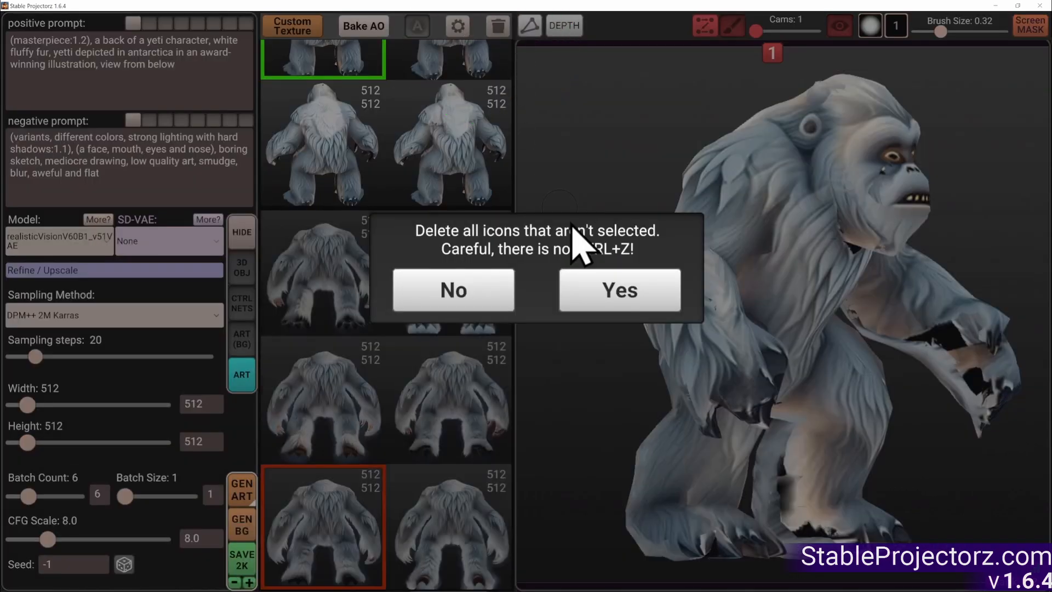
{"action": "left_click", "coordinate": [618, 289]}
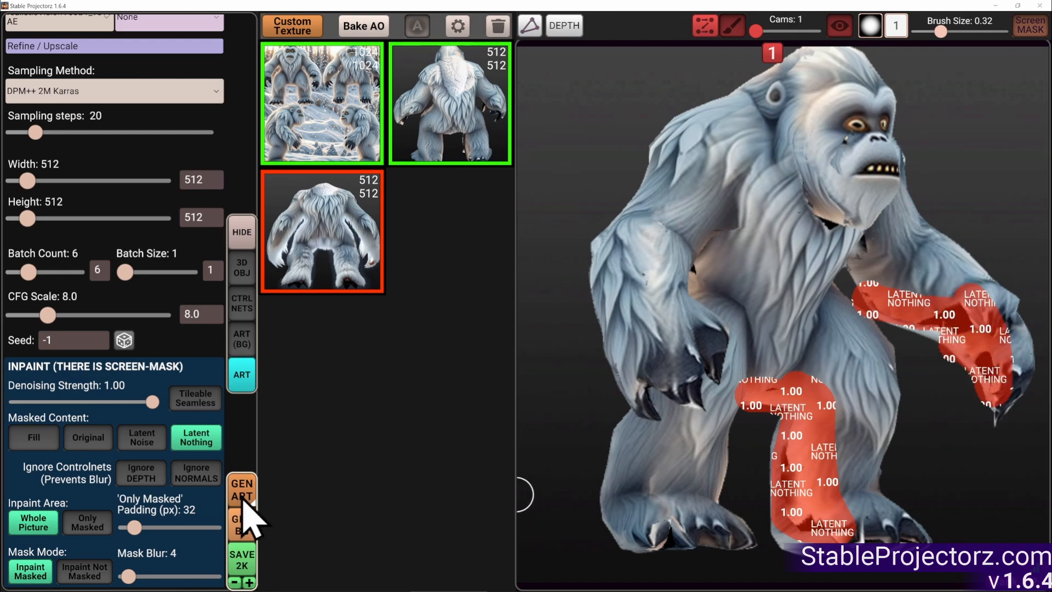
{"action": "left_click", "coordinate": [241, 490]}
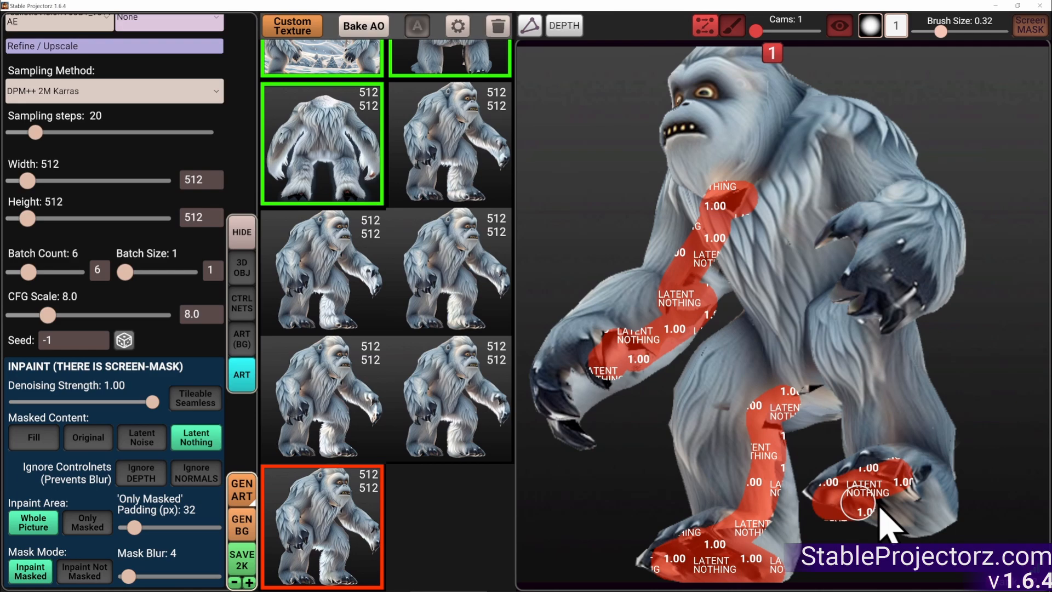
{"action": "left_click", "coordinate": [241, 487]}
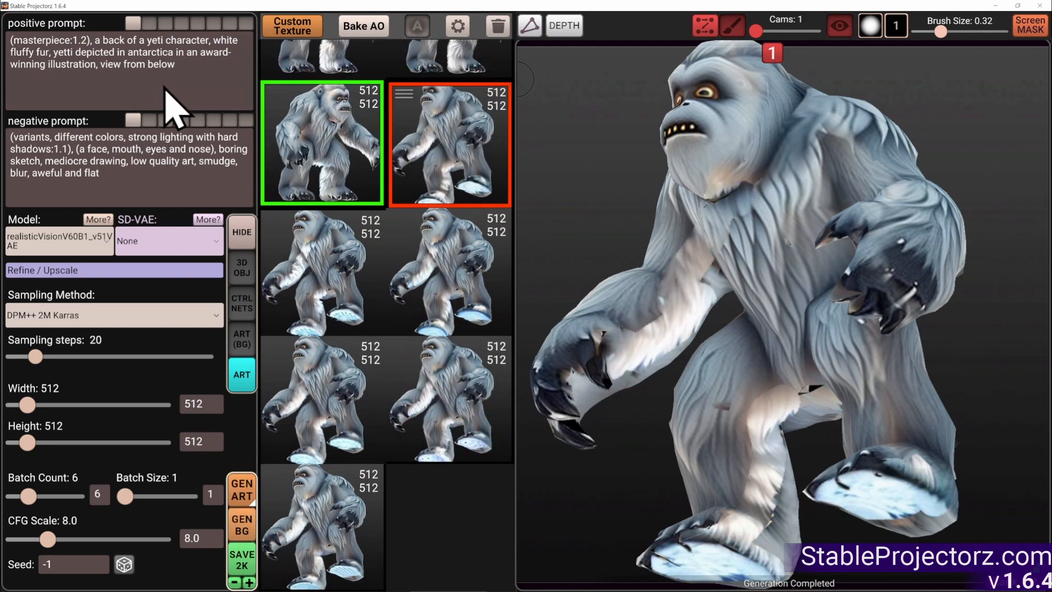
{"action": "left_click", "coordinate": [322, 399]}
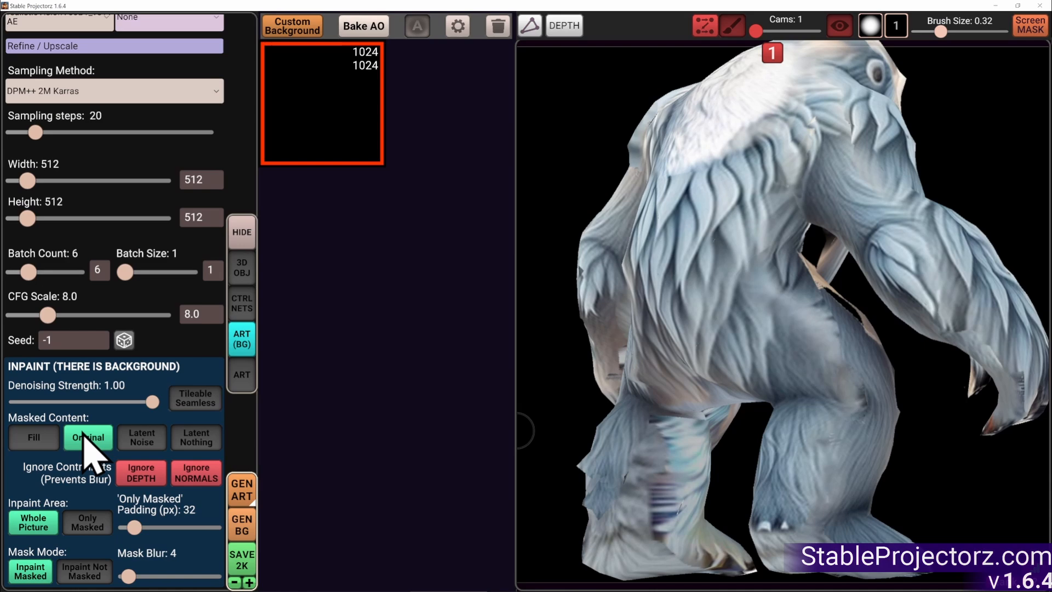
Lower denoising strength to 0.40 and run several gentle inpainting batches over the sides
{"action": "left_click_drag", "start_coordinate": [138, 401], "coordinate": [66, 402]}
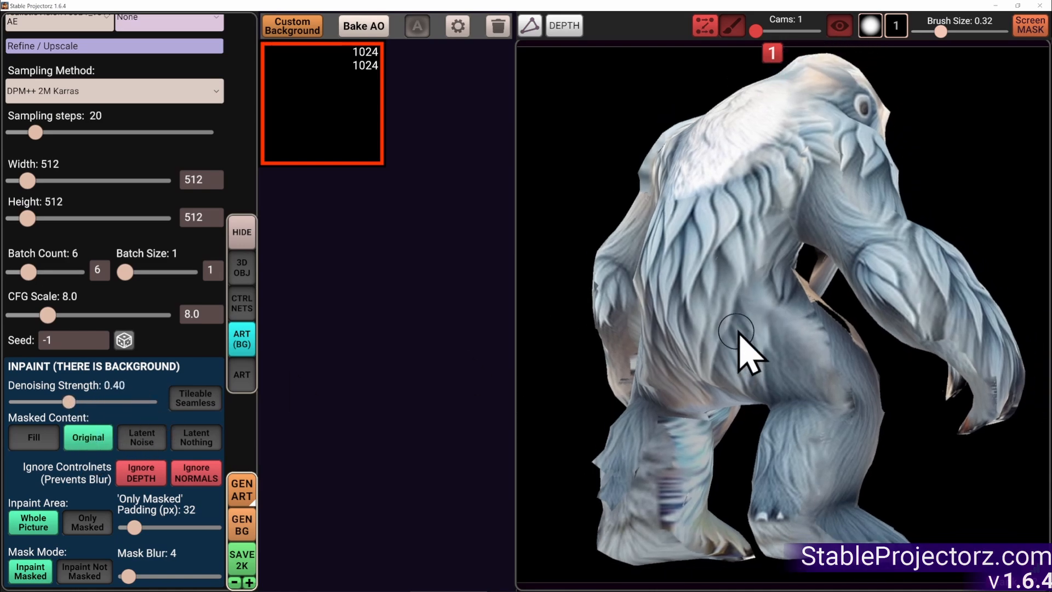
{"action": "left_click", "coordinate": [241, 489]}
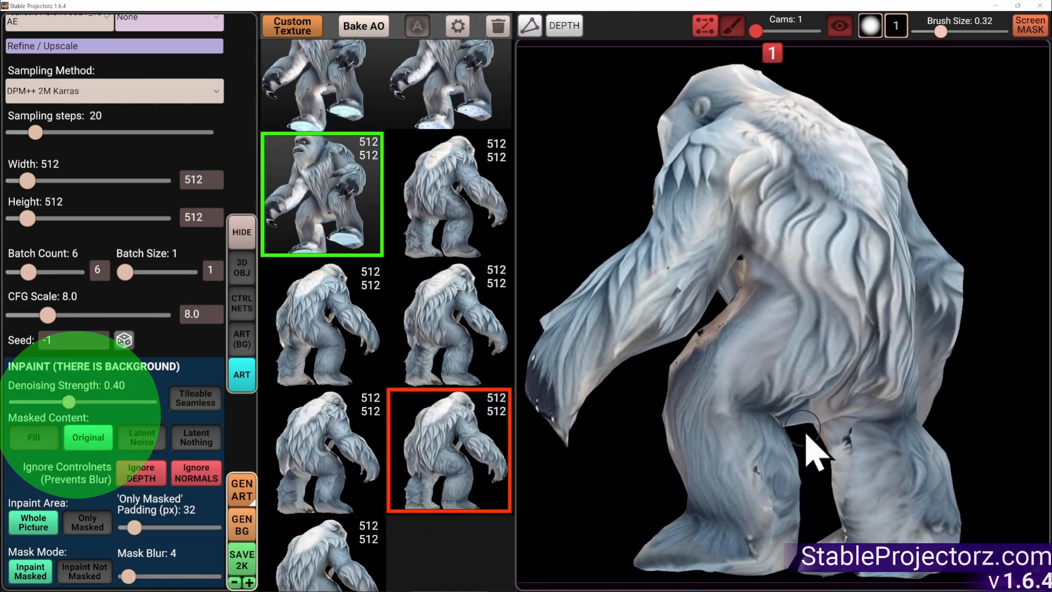
{"action": "left_click", "coordinate": [242, 489]}
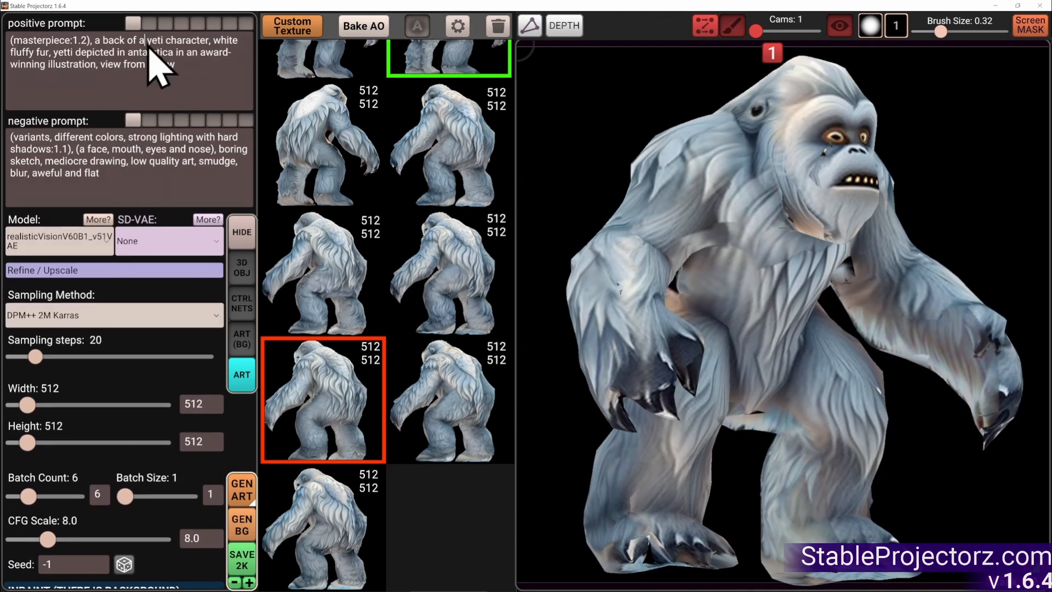
{"action": "scroll", "scroll_direction": "down", "scroll_amount": 3}
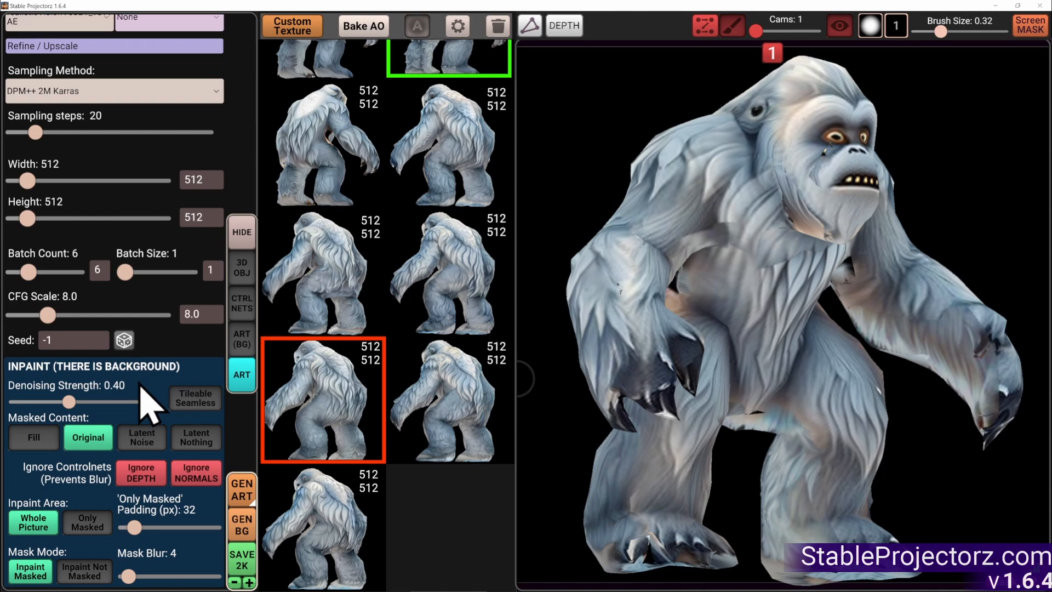
{"action": "left_click", "coordinate": [242, 489]}
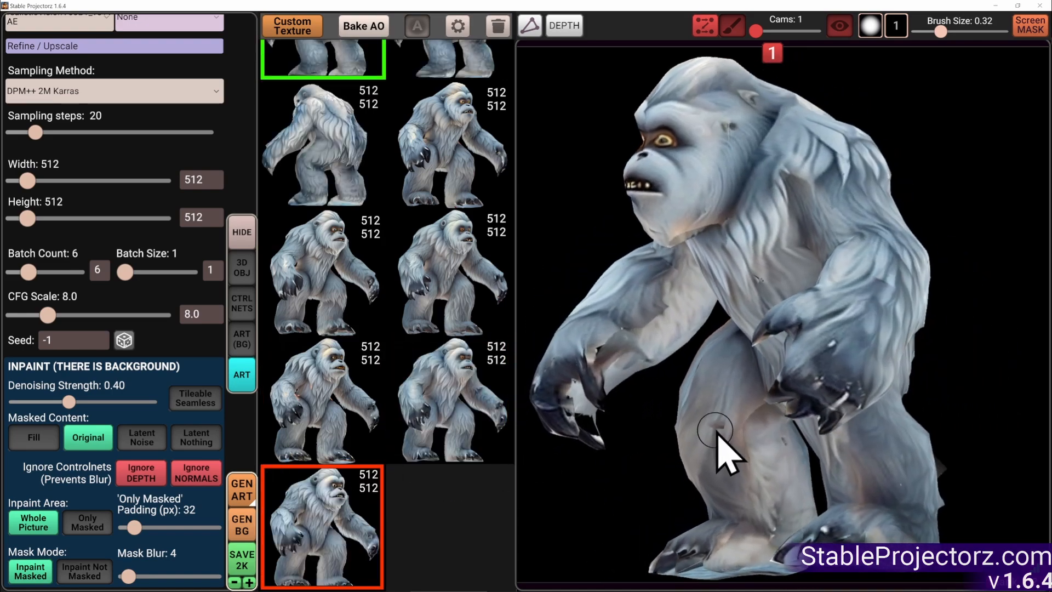
{"action": "left_click", "coordinate": [241, 489]}
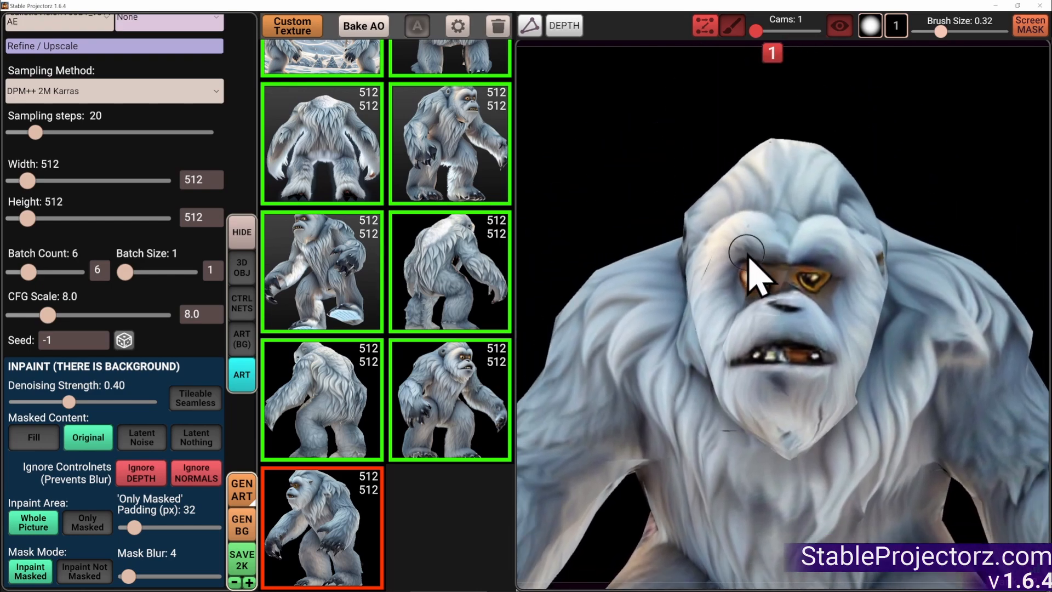
Check the yeti face reference guidance and generate a front-facing face batch
{"action": "left_click", "coordinate": [242, 303]}
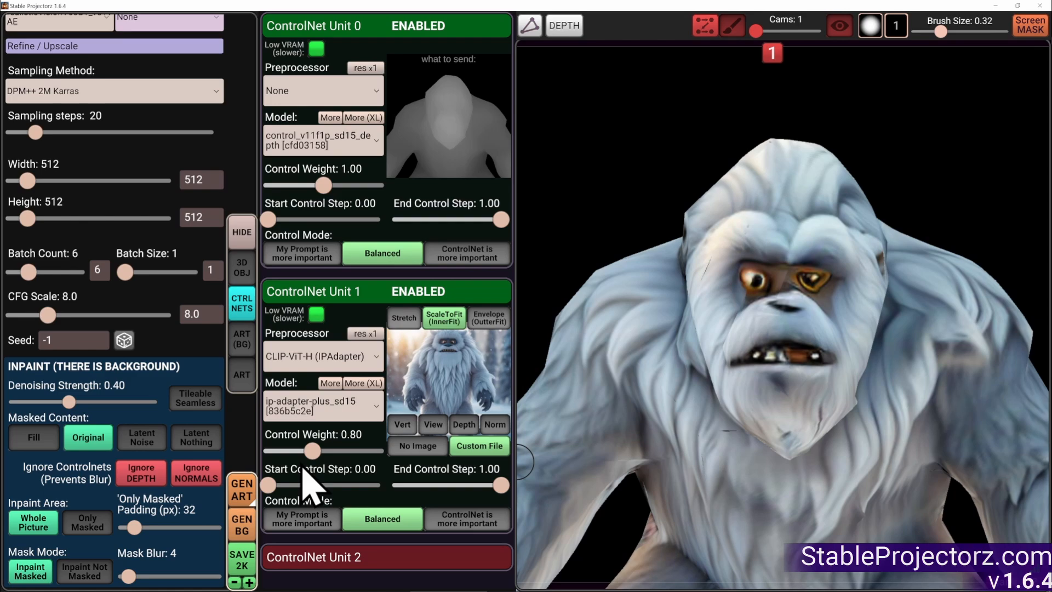
{"action": "left_click", "coordinate": [241, 489]}
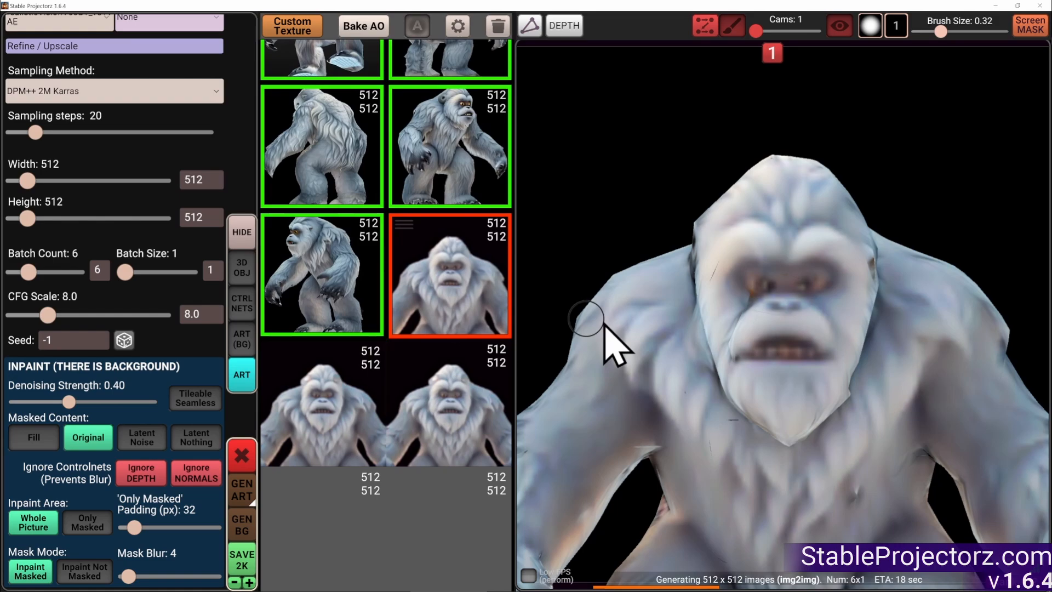
{"action": "left_click_drag", "start_coordinate": [591, 322], "coordinate": [597, 389]}
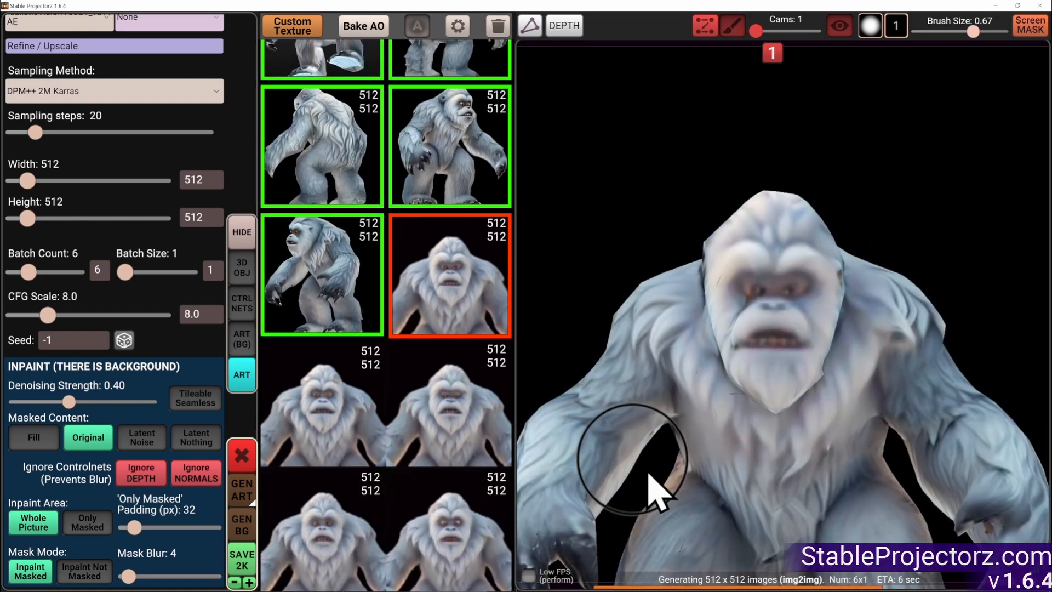
{"action": "mouse_move", "coordinate": [828, 534]}
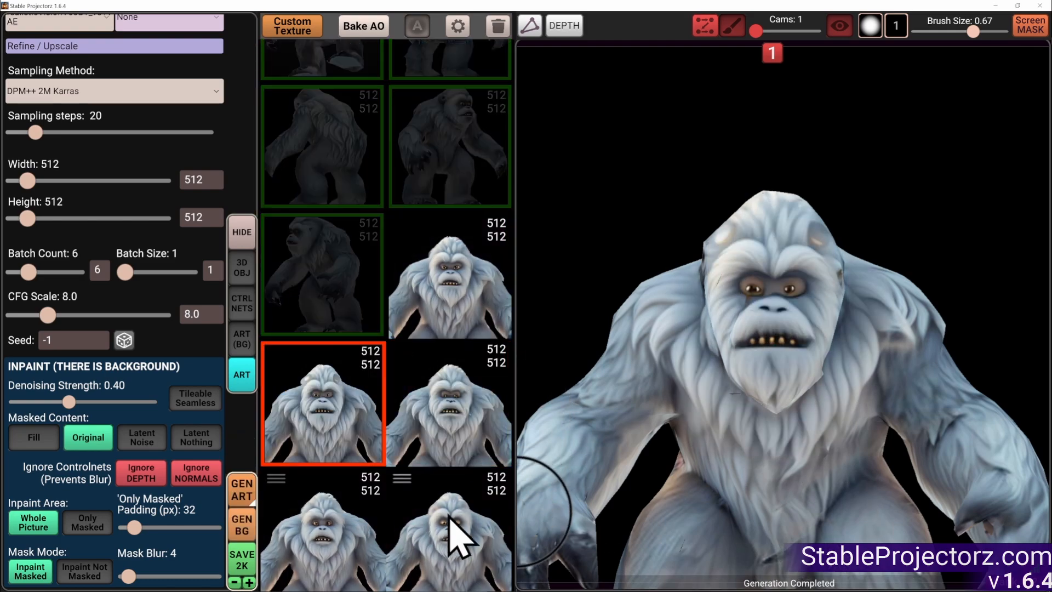
{"action": "scroll", "scroll_direction": "down", "scroll_amount": 3}
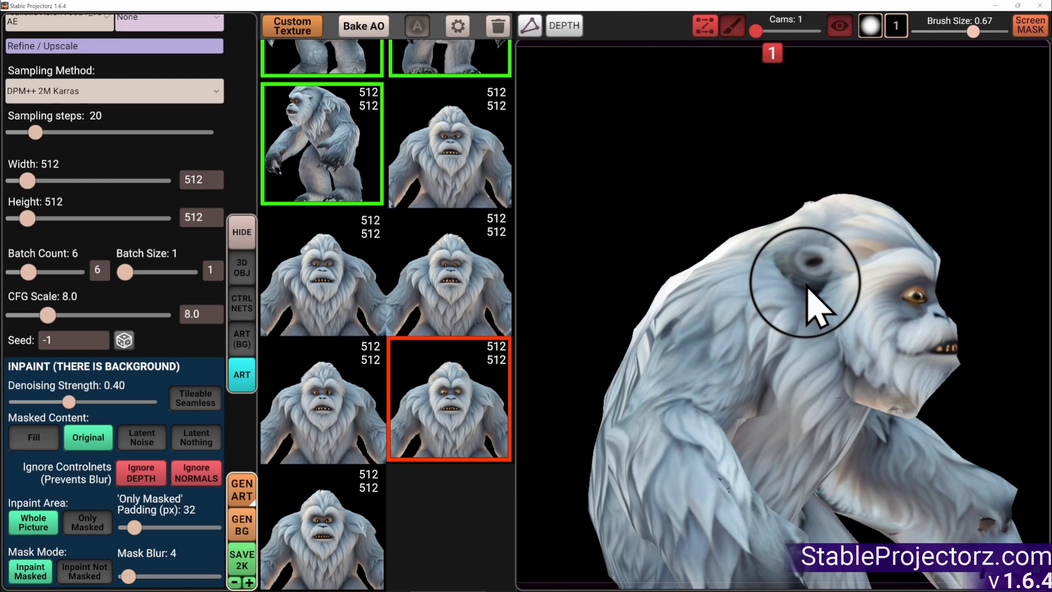
Save the finished yeti fur texture as a 2K image named result in Desktop\tmp
{"action": "left_click_drag", "start_coordinate": [819, 303], "coordinate": [668, 524]}
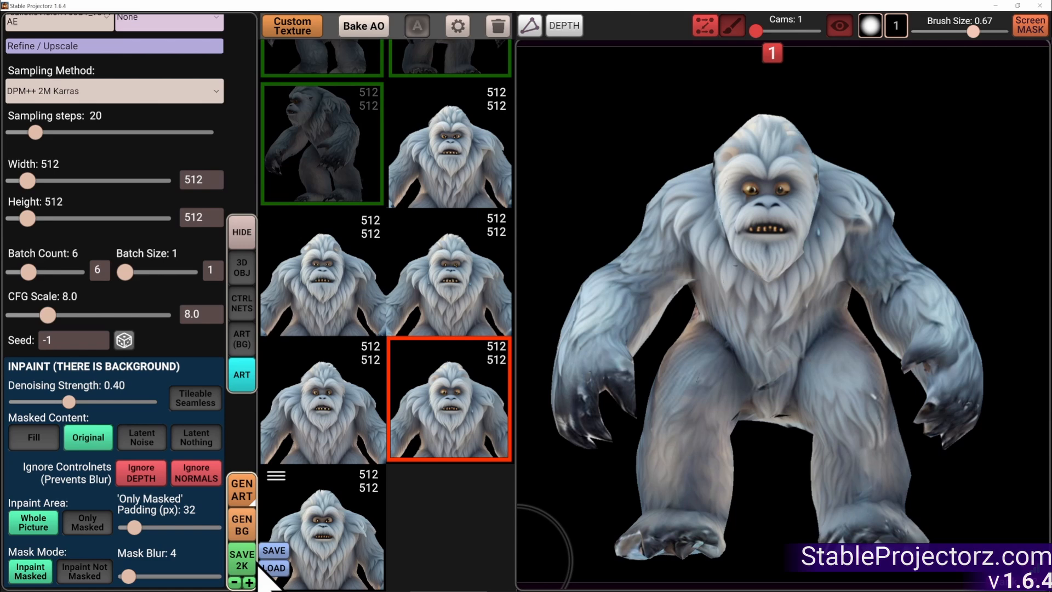
{"action": "left_click", "coordinate": [273, 550]}
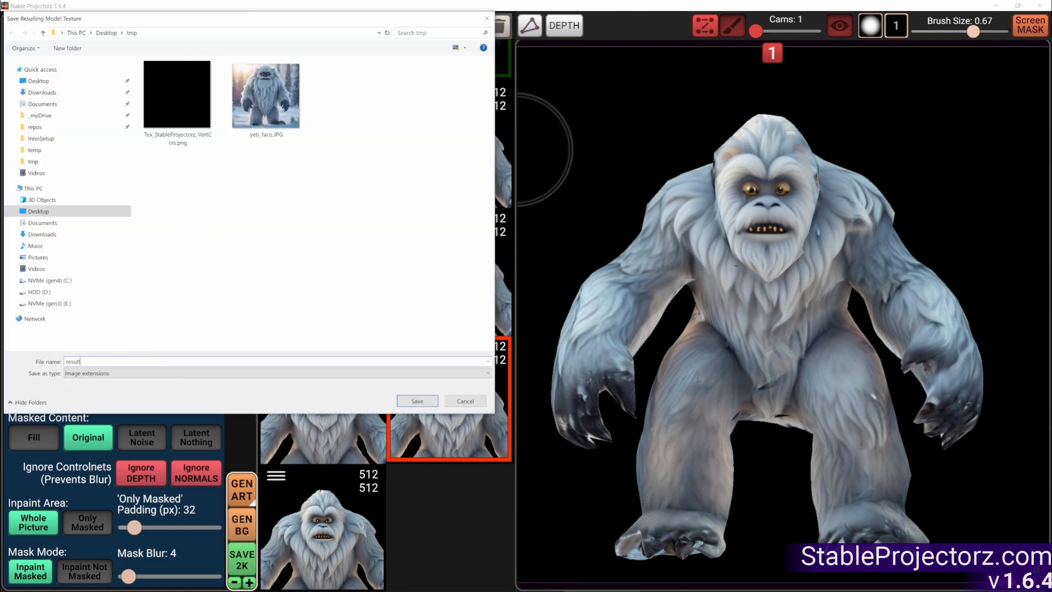
{"action": "left_click", "coordinate": [416, 402]}
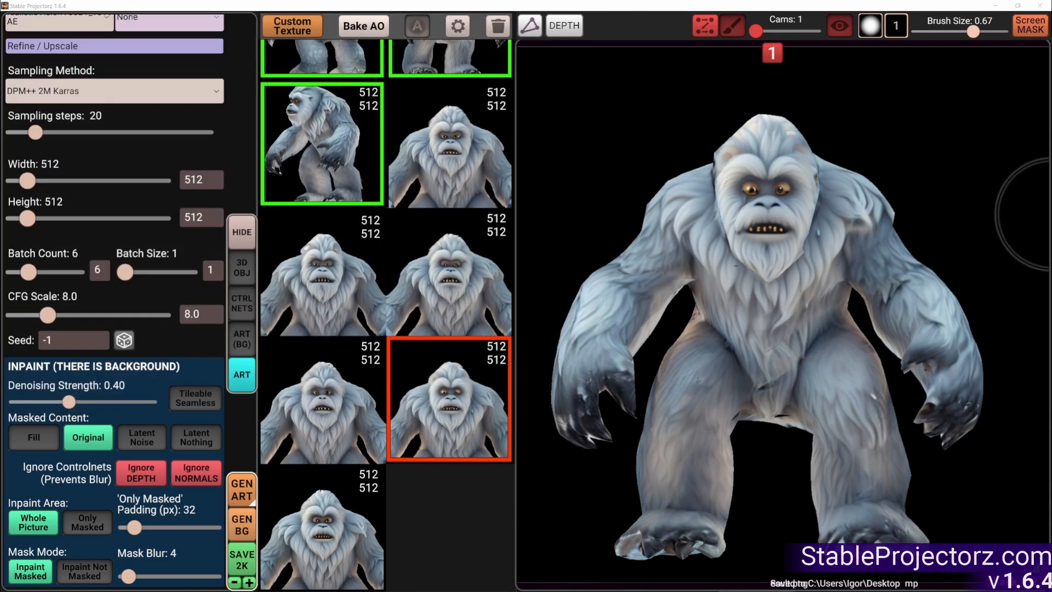